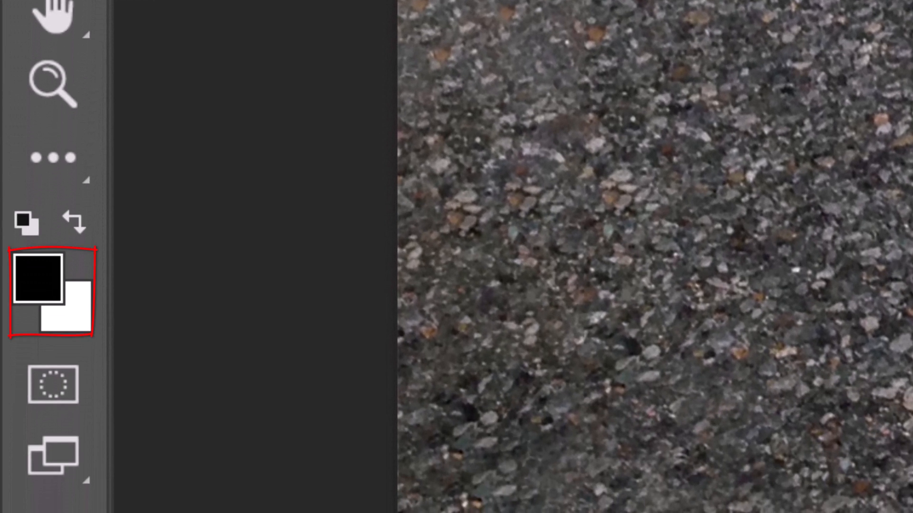
Reset to default black and white colours, then swap so white is the foreground.
key(d)
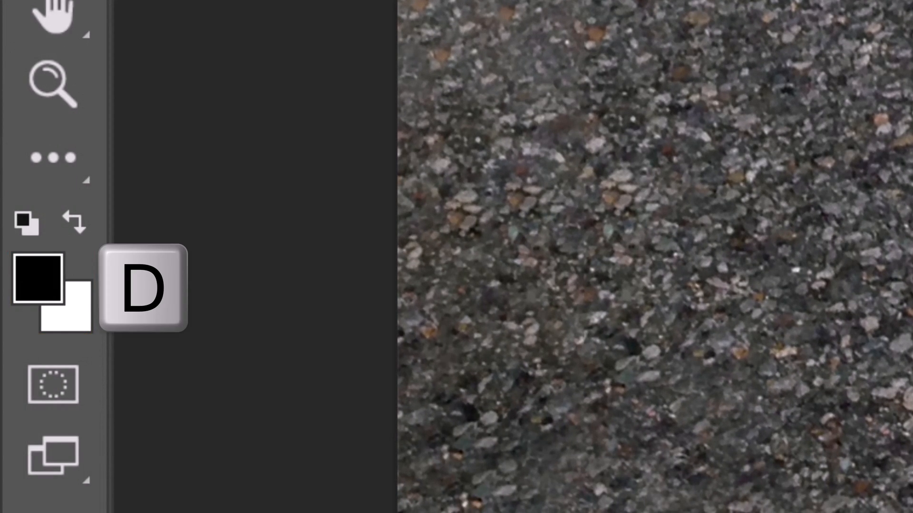
key(x)
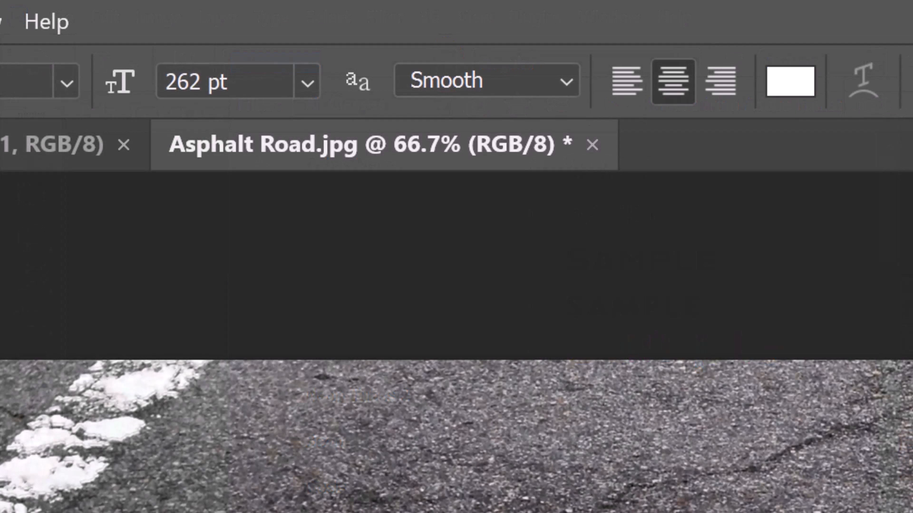
Place white 262 pt Bebas Neue text 'NEXT EXIT FREE GAS!' centred on the road.
click(197, 81)
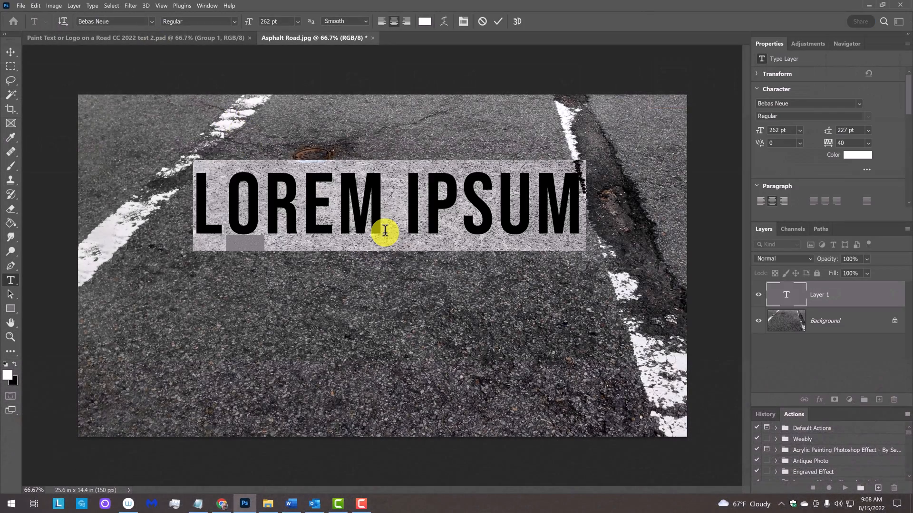
text(NEXT EXIT)
text(FREE GAS!)
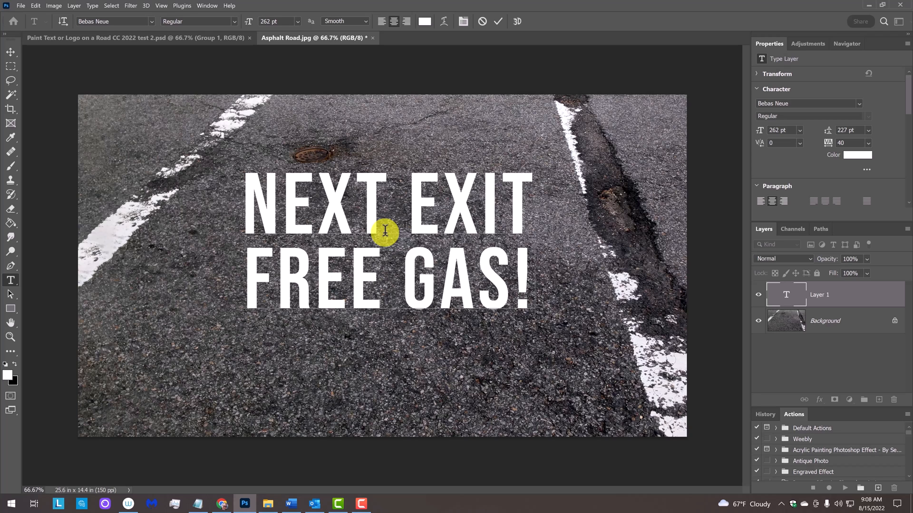
mouse_move(534, 303)
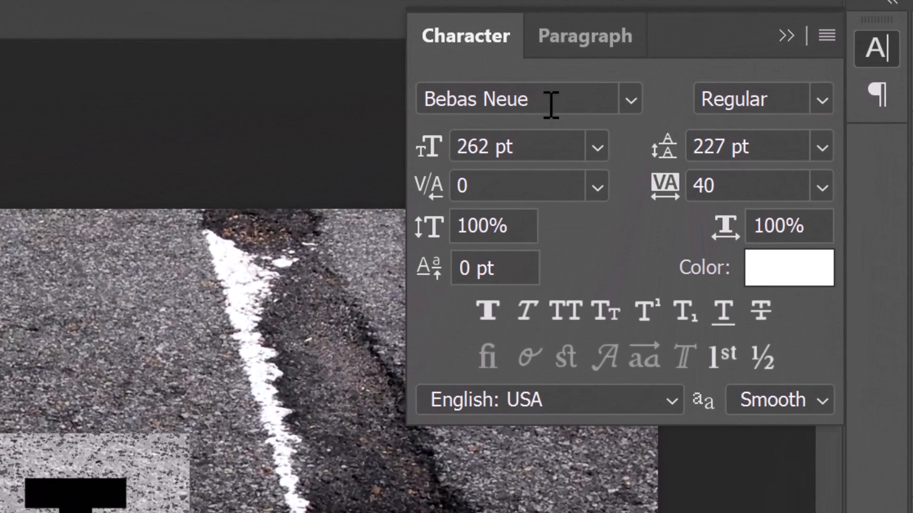
mouse_move(663, 151)
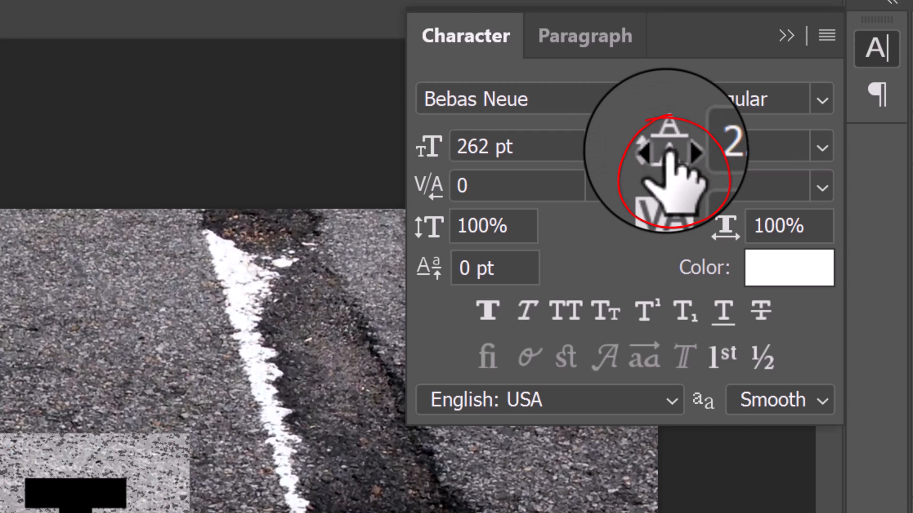
click(751, 146)
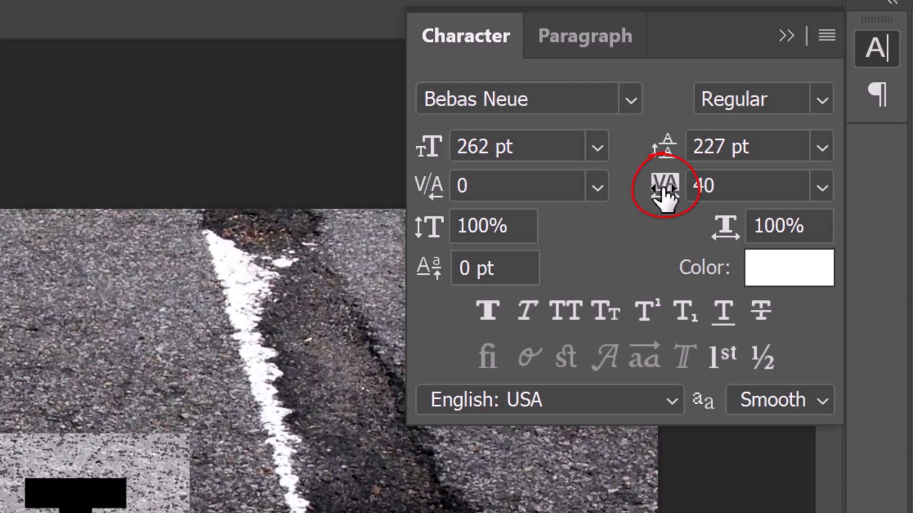
click(748, 186)
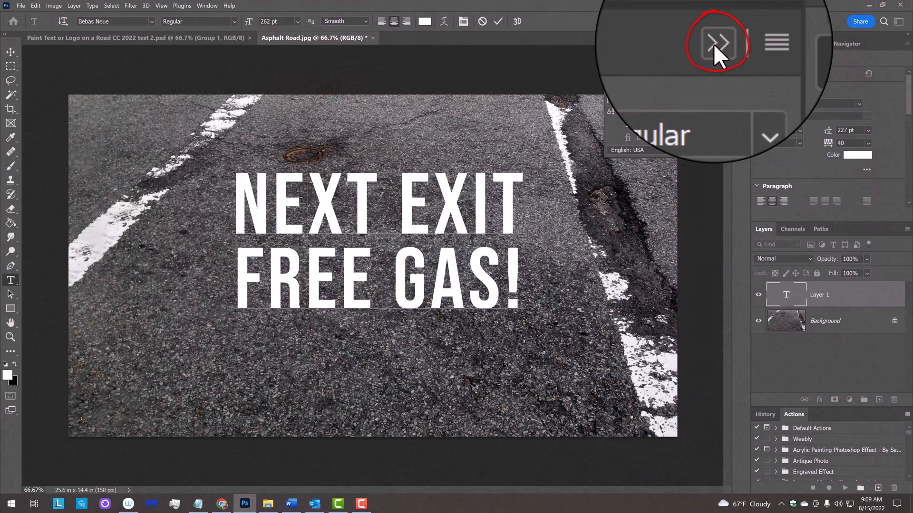
Hide the Character panel and make the NEXT EXIT FREE GAS! type layer a smart object.
click(719, 42)
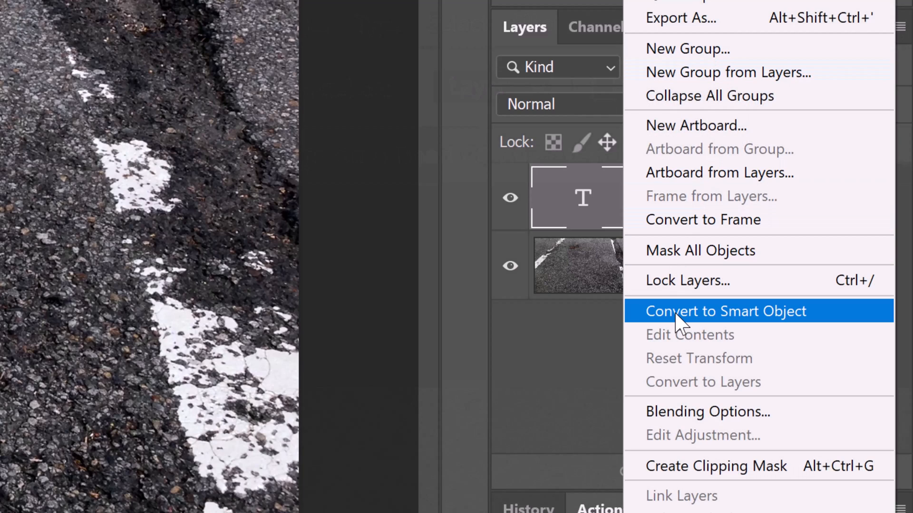
click(724, 311)
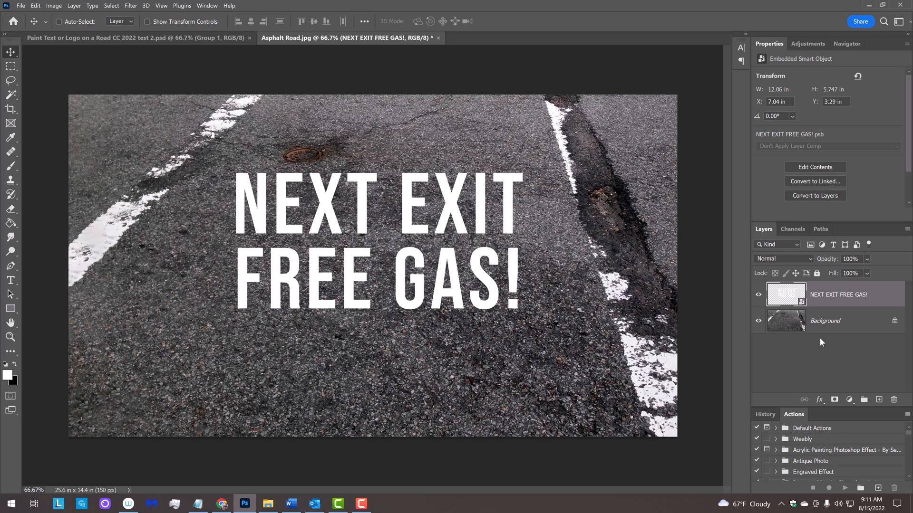
Invoke Free Transform (Ctrl+T) on the text smart object.
key(ctrl+t)
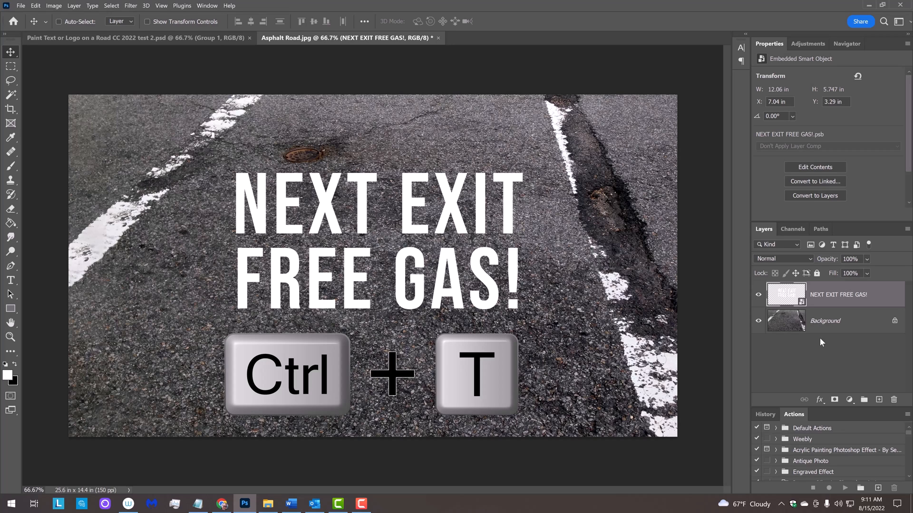
key(ctrl+t)
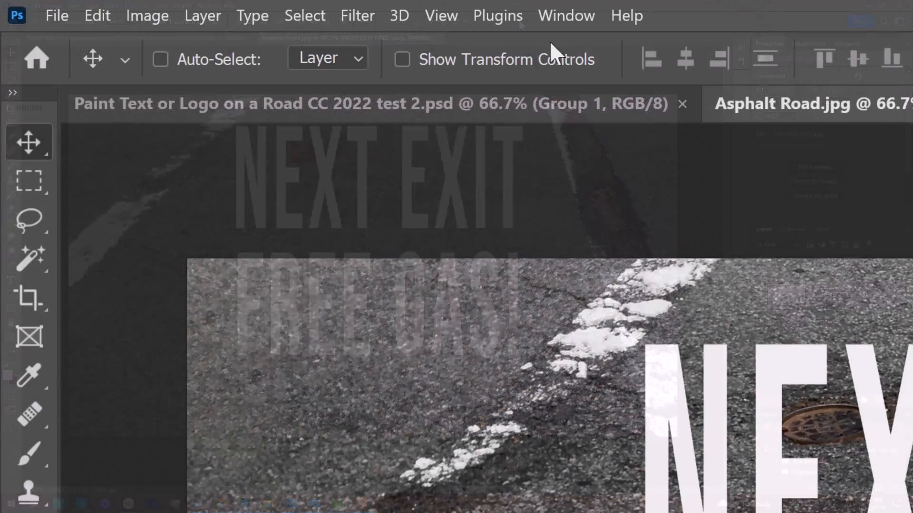
Distort the text corners, pulling the lower-left outward for perspective, then zoom out to review.
click(96, 16)
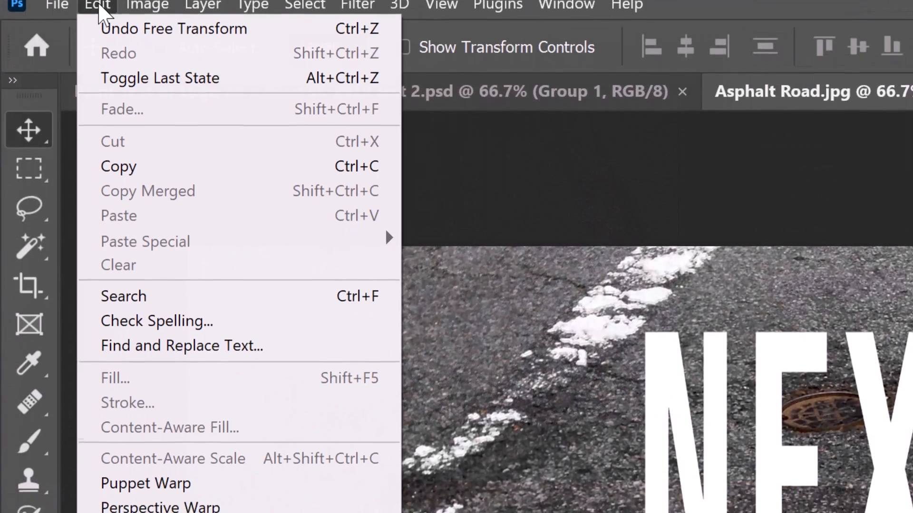
mouse_move(134, 225)
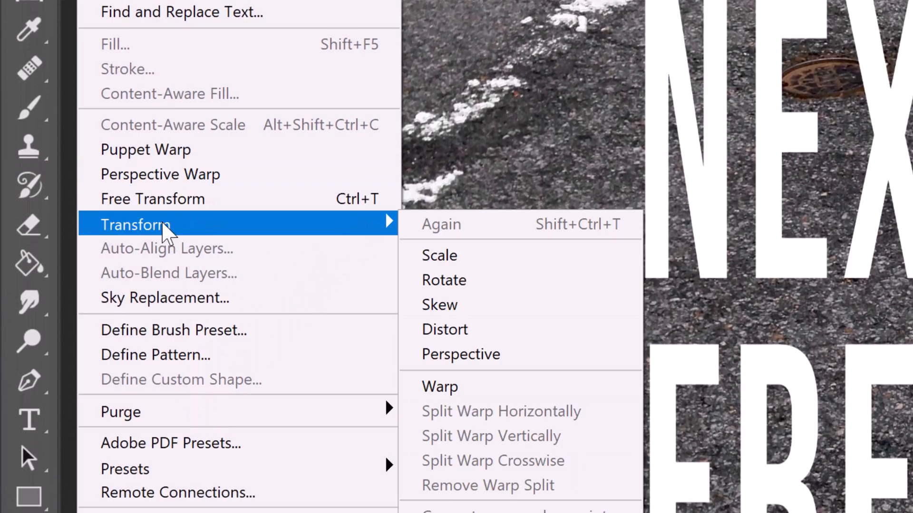
mouse_move(444, 329)
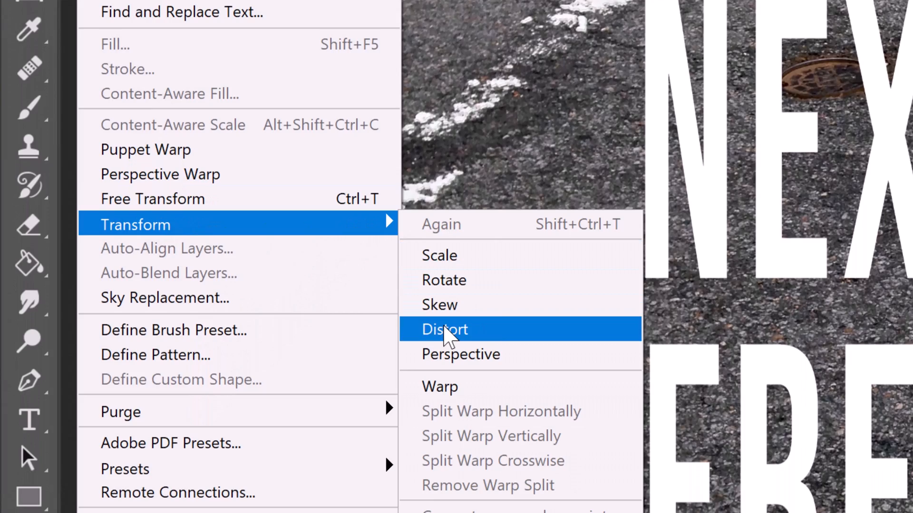
click(444, 328)
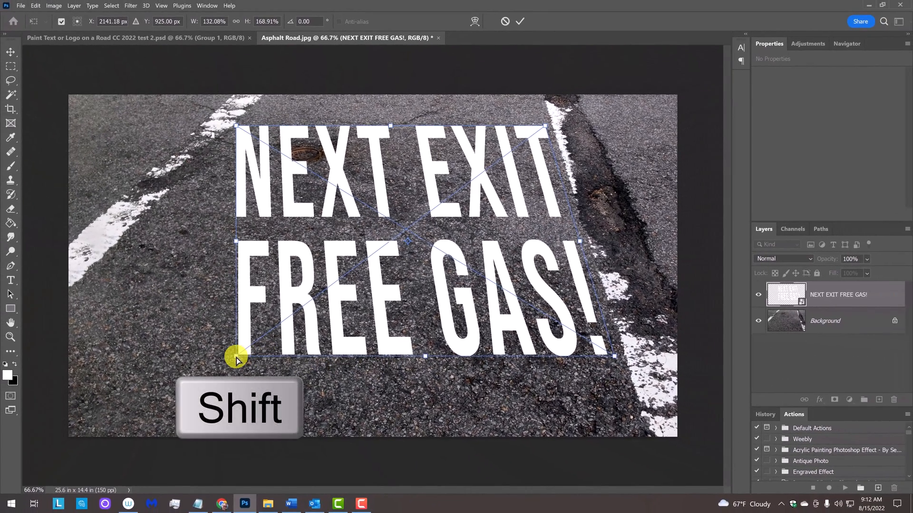
drag(236, 355, 17, 320)
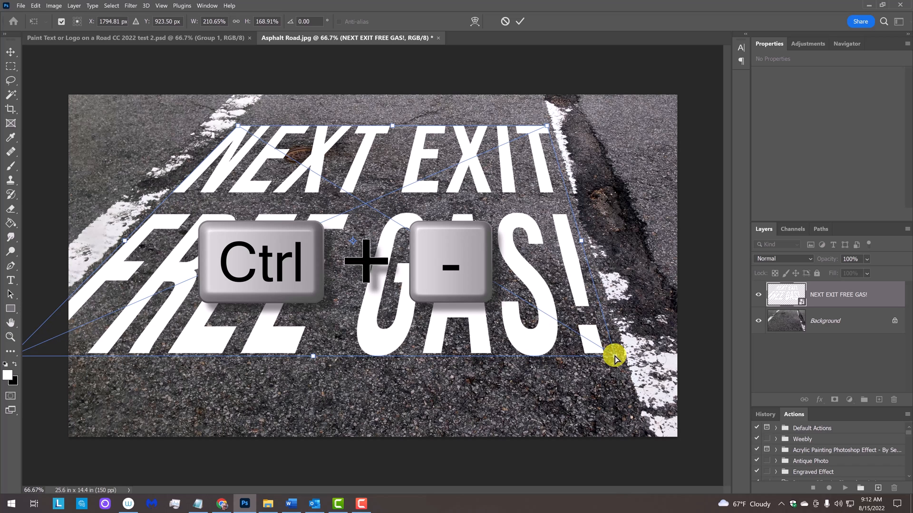
key(ctrl+minus)
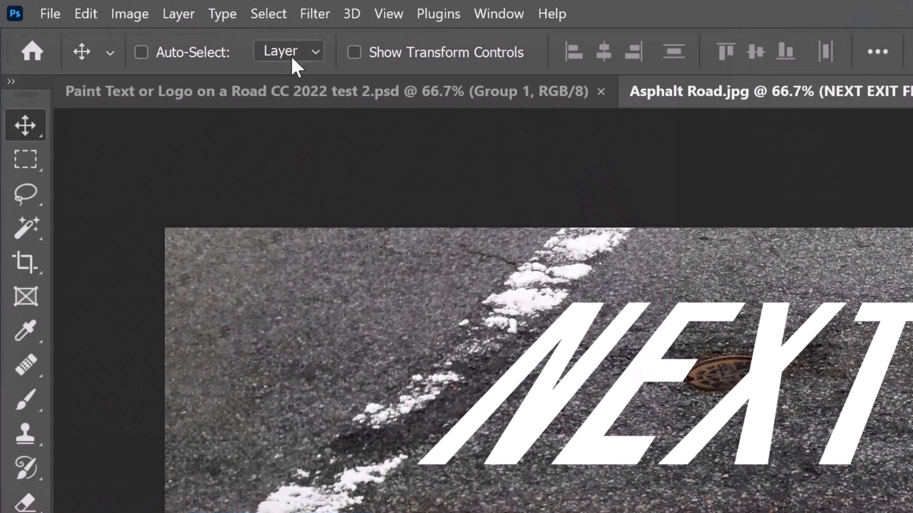
Apply a Gaussian Blur with a 3.0-pixel radius to the text smart object.
click(315, 14)
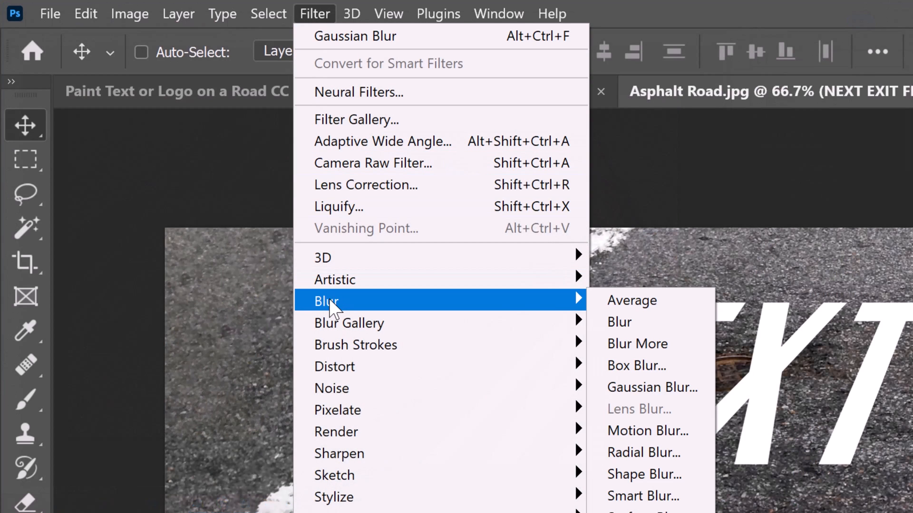
mouse_move(651, 387)
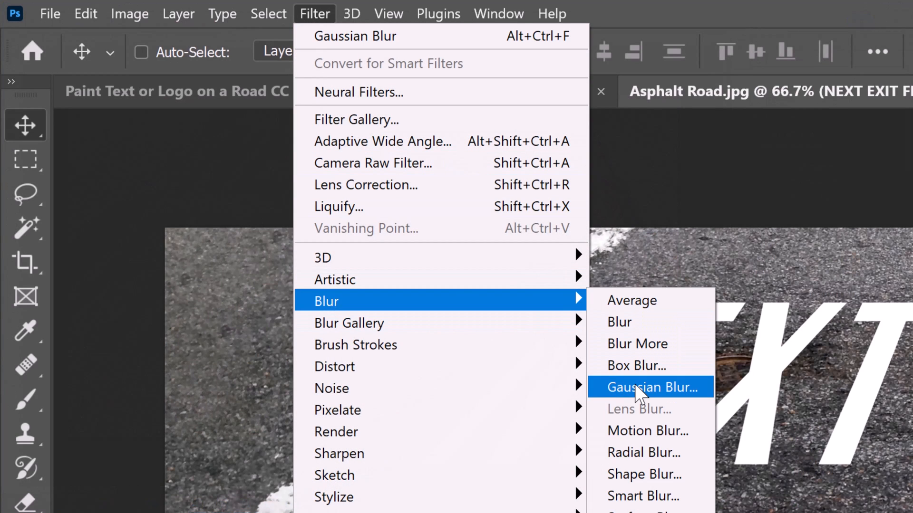
click(651, 387)
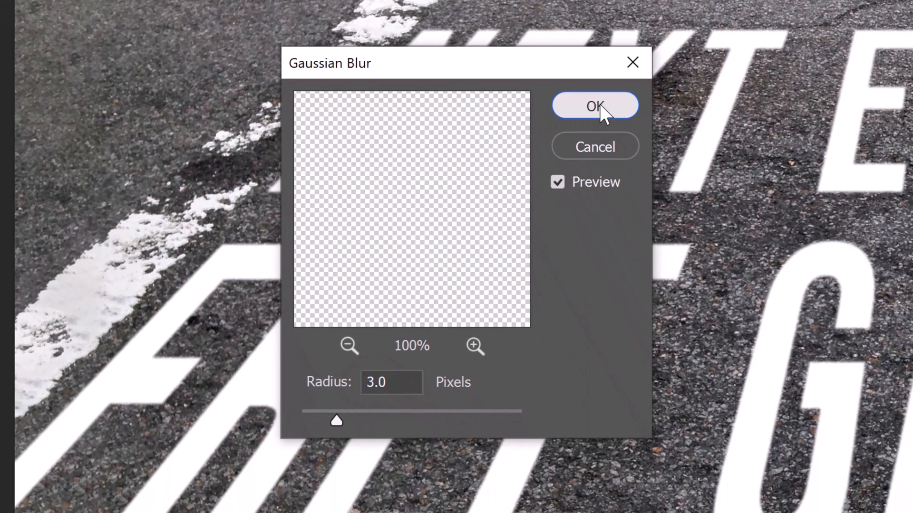
click(594, 105)
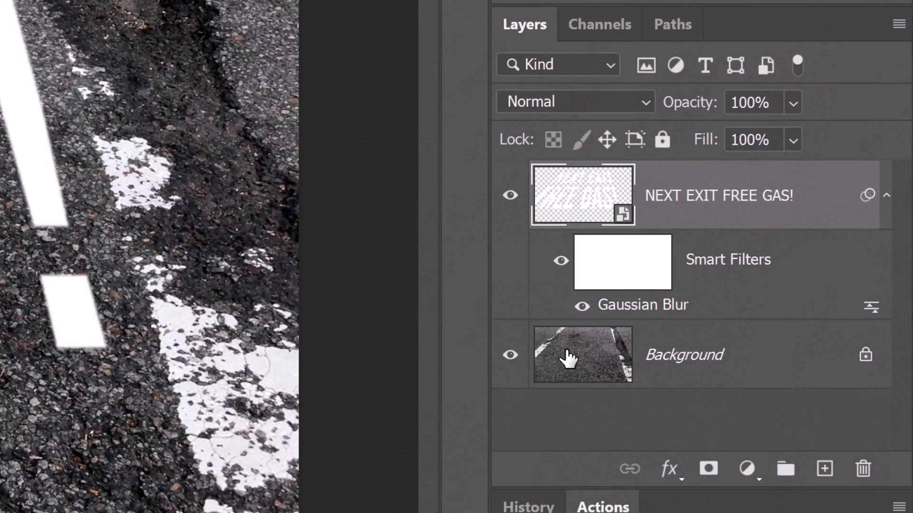
Duplicate the Background layer and mask the copy using the lettering selection.
click(581, 355)
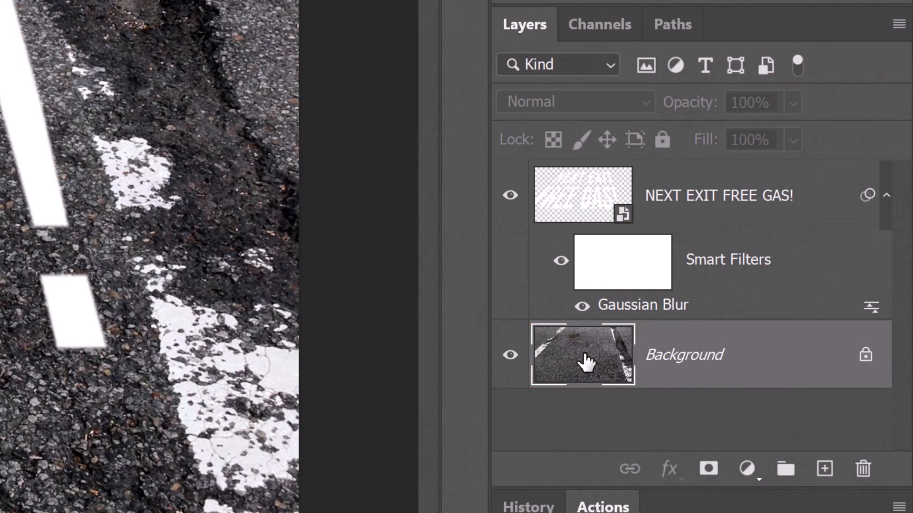
key(ctrl+j)
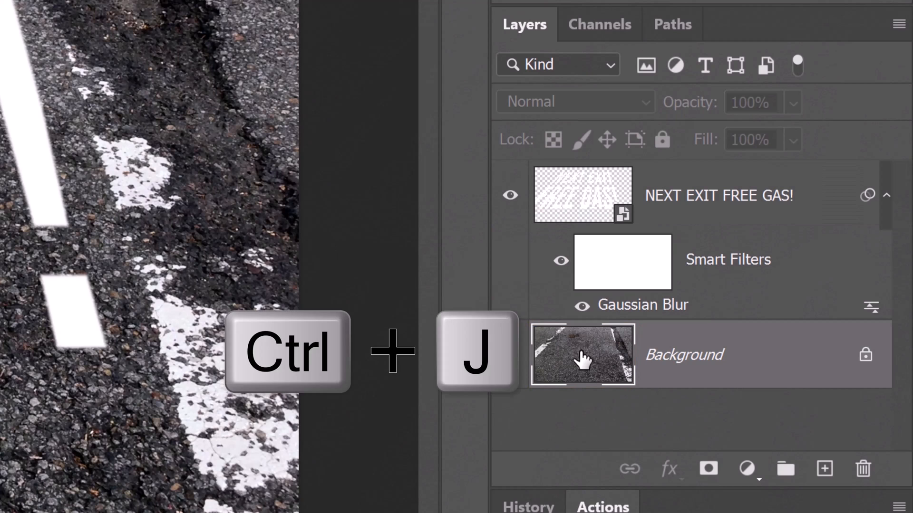
key(ctrl+j)
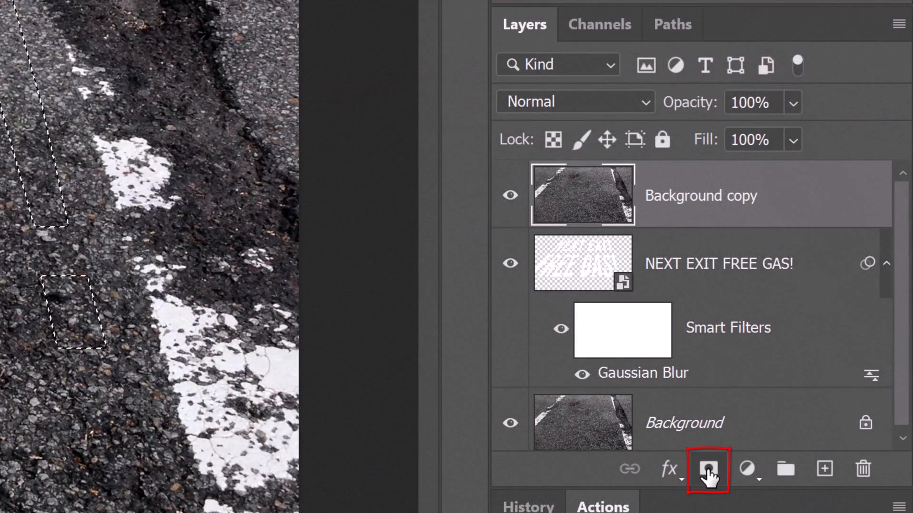
click(707, 469)
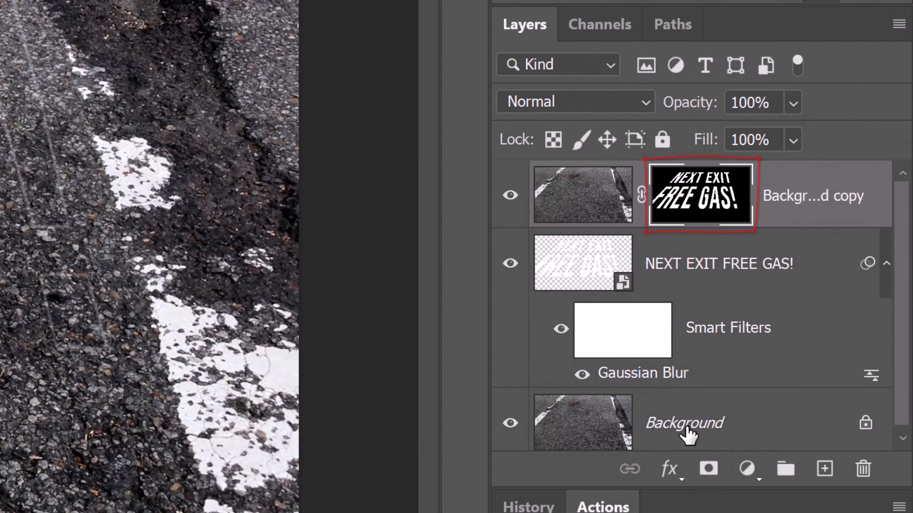
Set the masked road copy to Hard Light, then try Soft Light on a second copy.
click(581, 195)
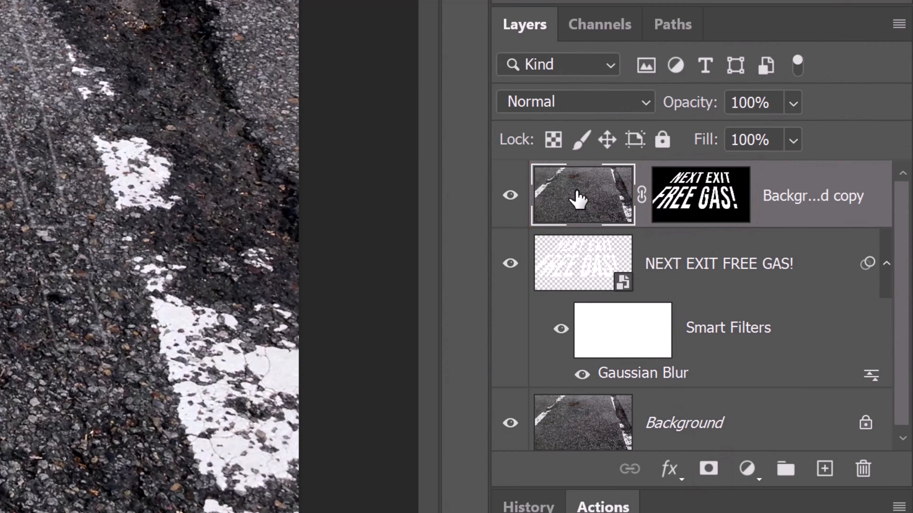
click(574, 102)
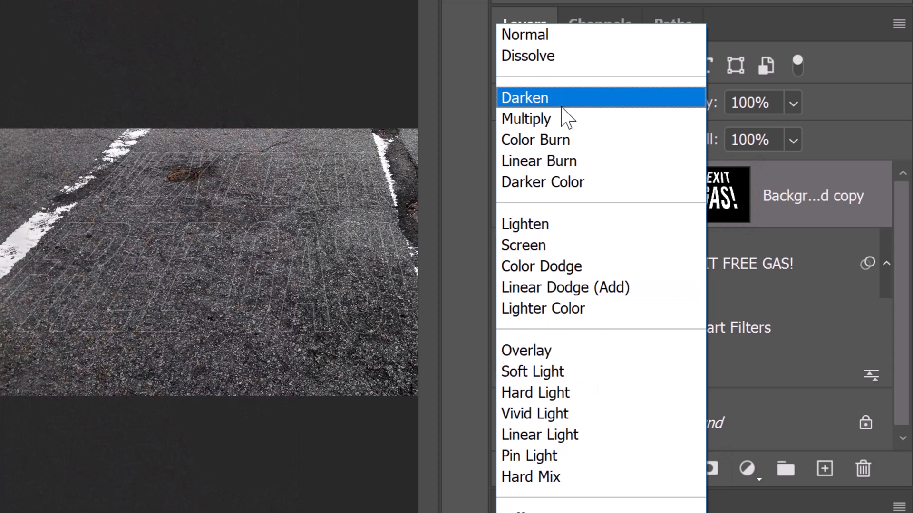
click(534, 393)
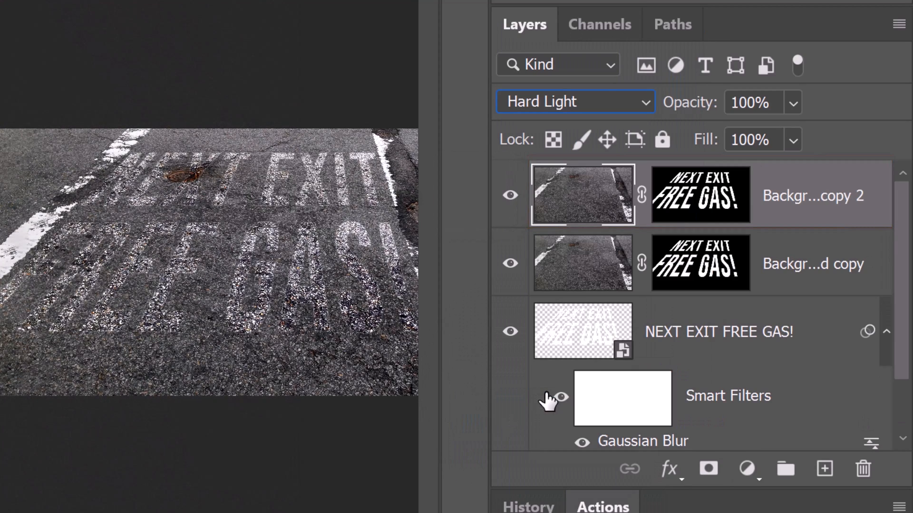
click(574, 102)
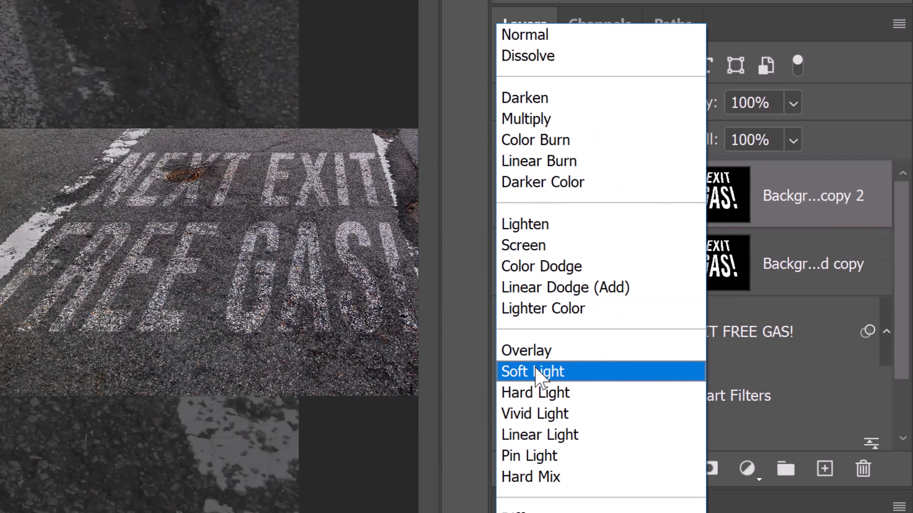
click(535, 392)
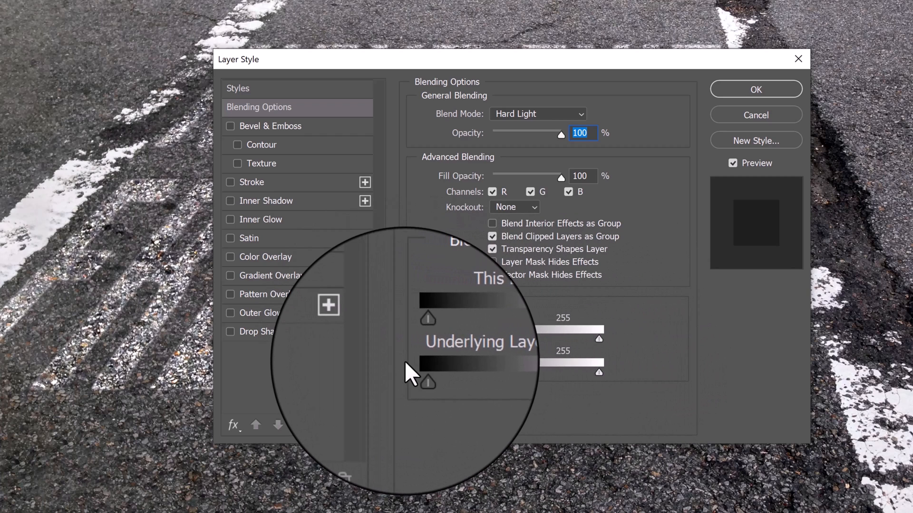
Drag the Blend If slider so dark asphalt shows through, splitting it with Alt for smoothness.
drag(428, 382, 553, 378)
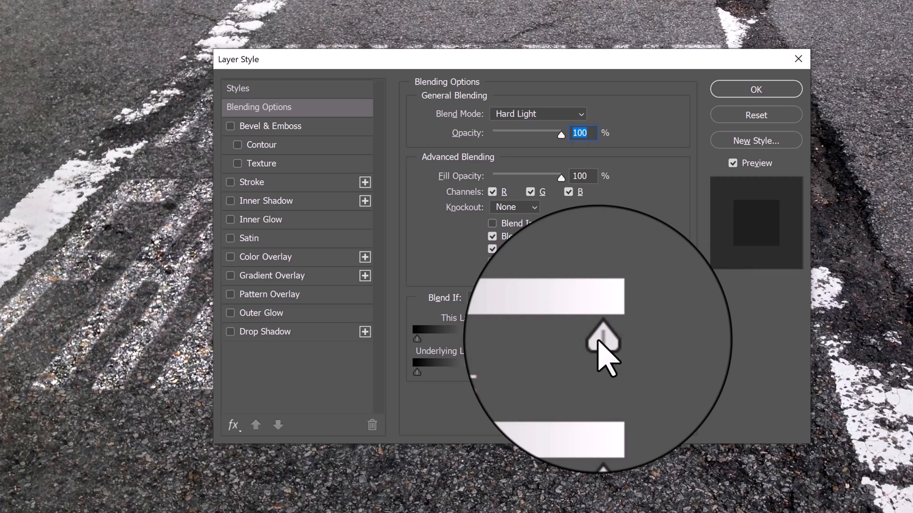
key(alt)
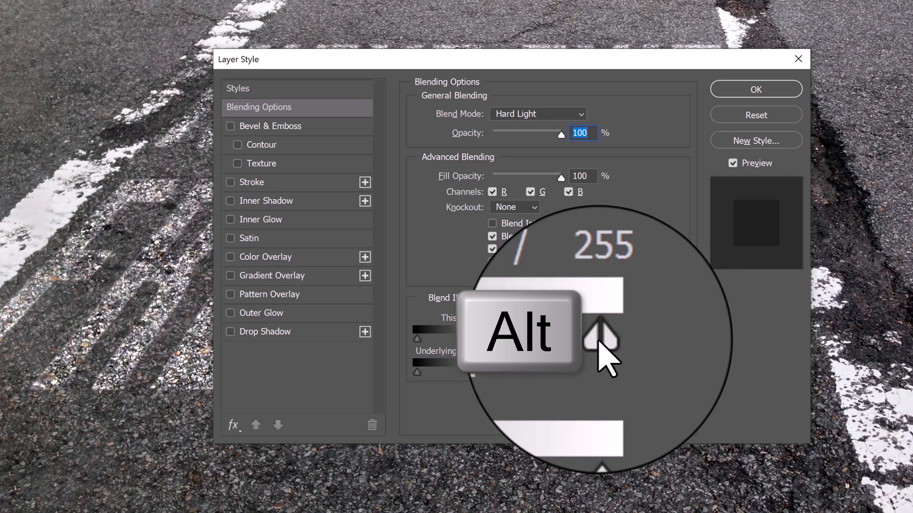